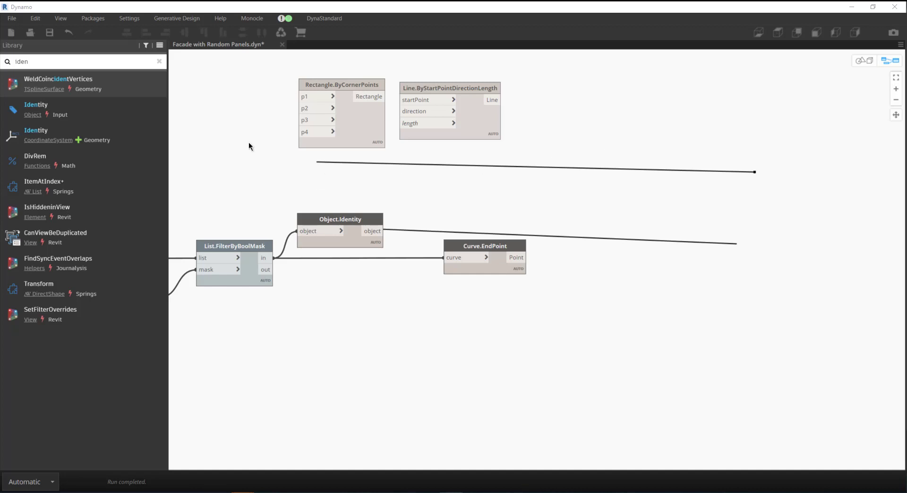
pyautogui.moveTo(321, 247)
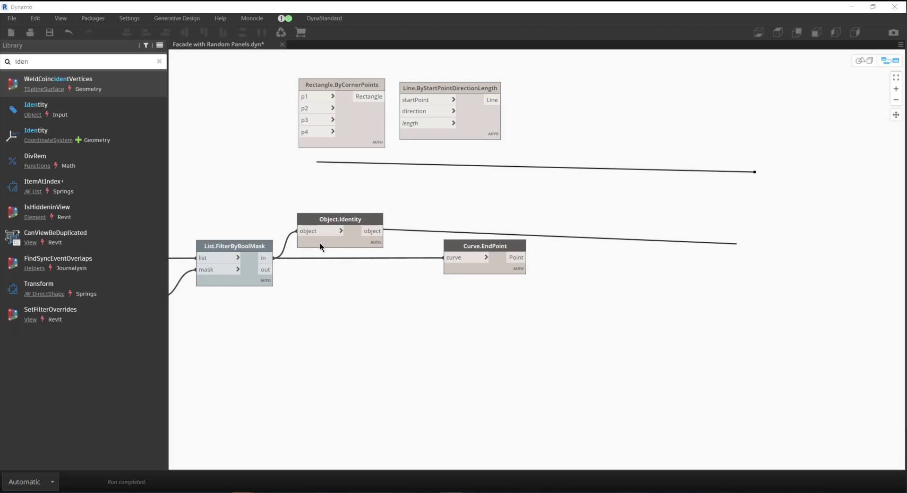
pyautogui.moveTo(384, 312)
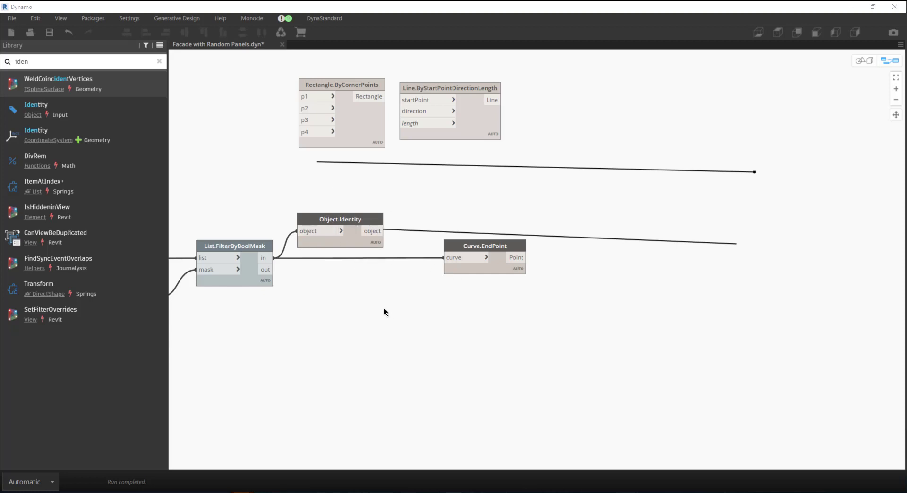
pyautogui.moveTo(380, 312)
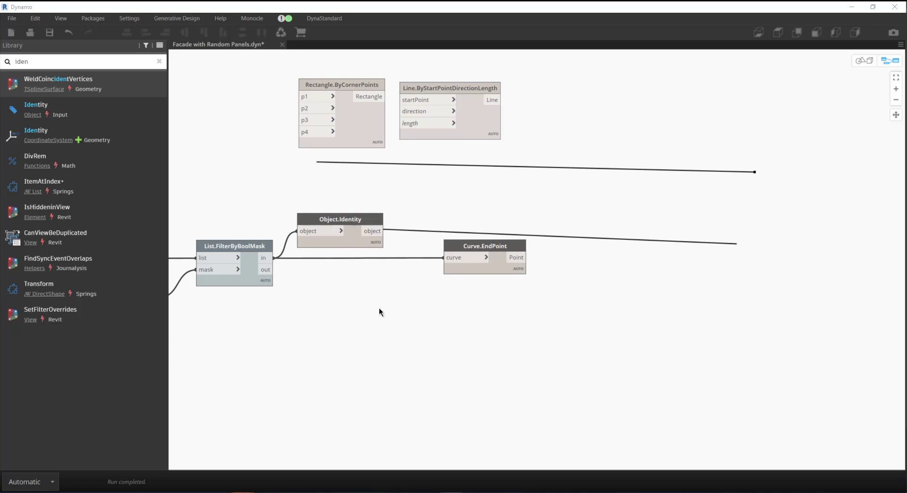
pyautogui.moveTo(362, 221)
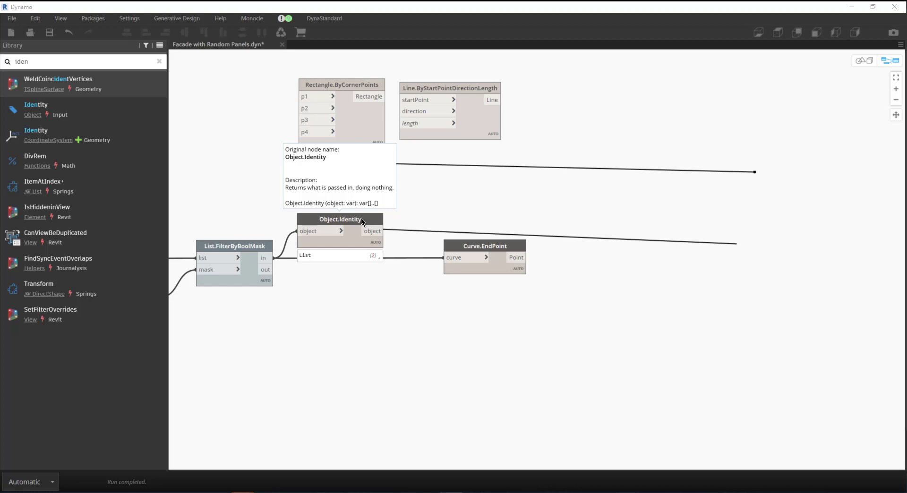
# Step: Add a Watch node via canvas search and wire it to the List.FilterByBoolMask output
pyautogui.rightClick(336, 324)
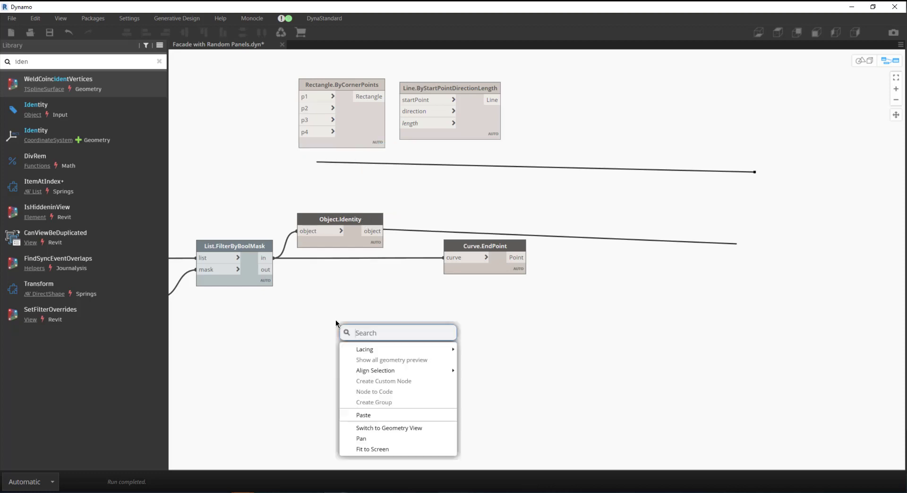
pyautogui.write('watch')
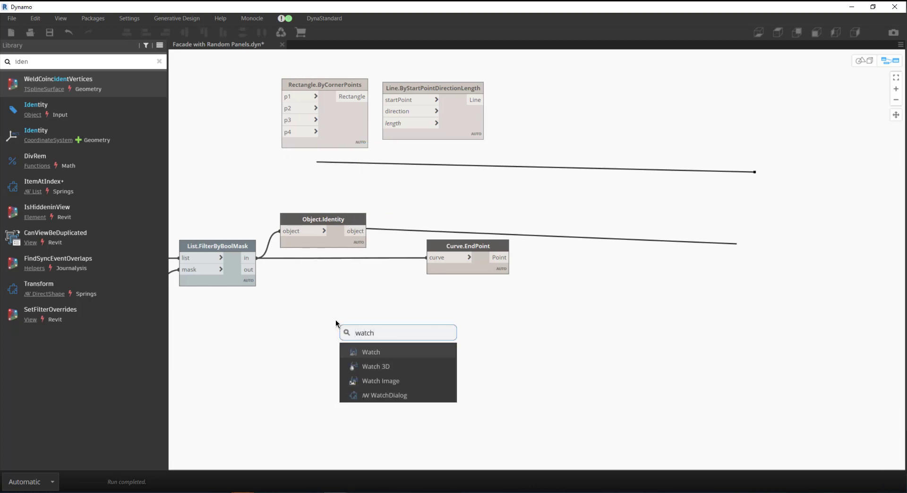
pyautogui.click(371, 352)
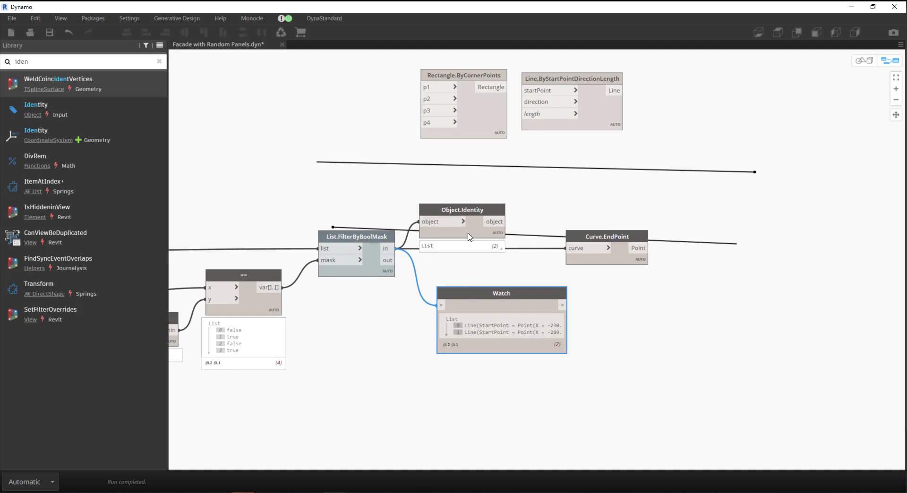
pyautogui.moveTo(482, 233)
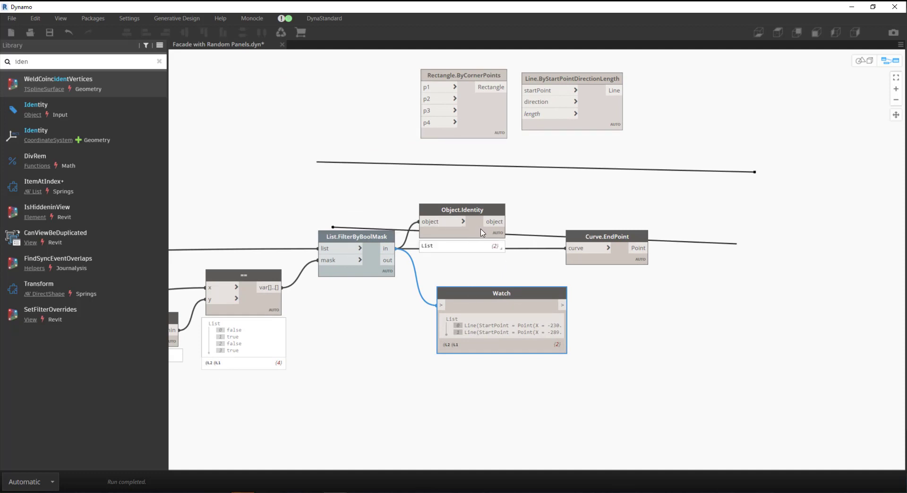
pyautogui.click(462, 209)
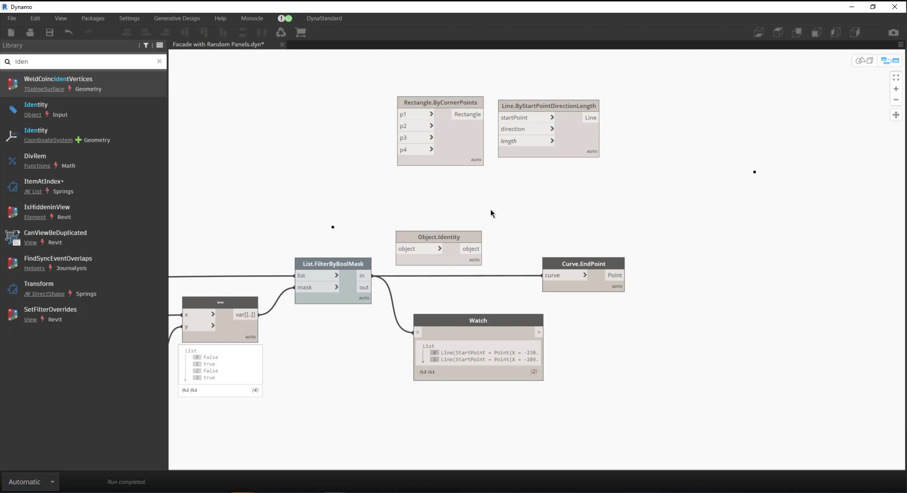
pyautogui.moveTo(443, 307)
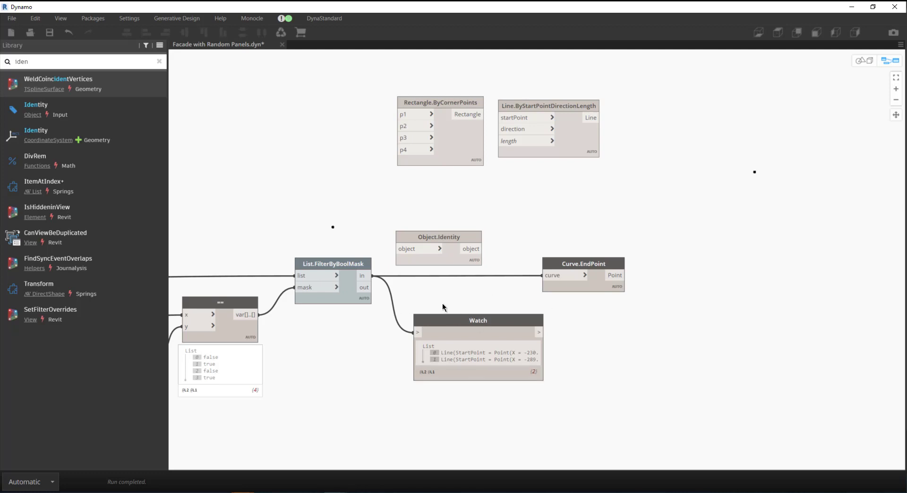
pyautogui.moveTo(465, 320)
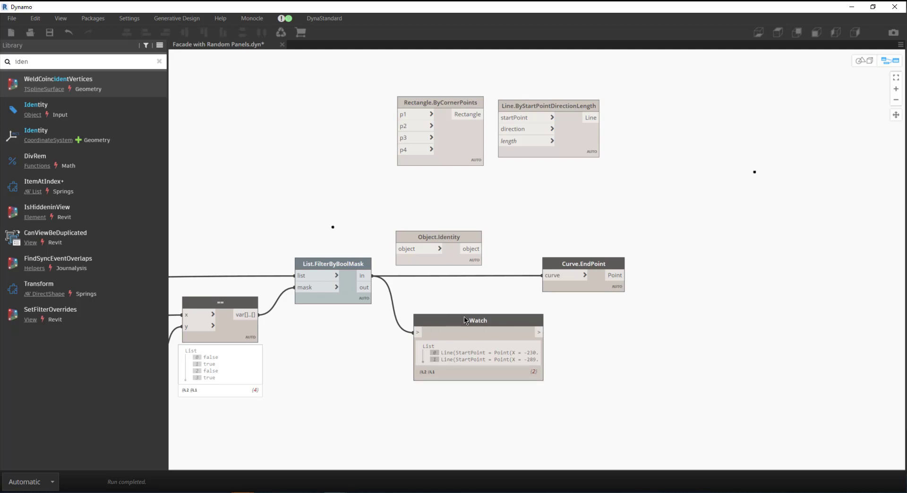
pyautogui.rightClick(477, 320)
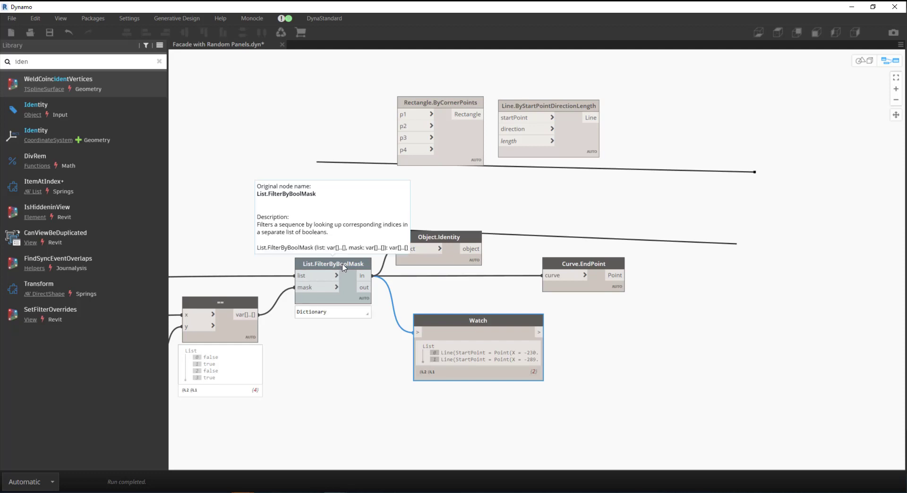
pyautogui.moveTo(349, 187)
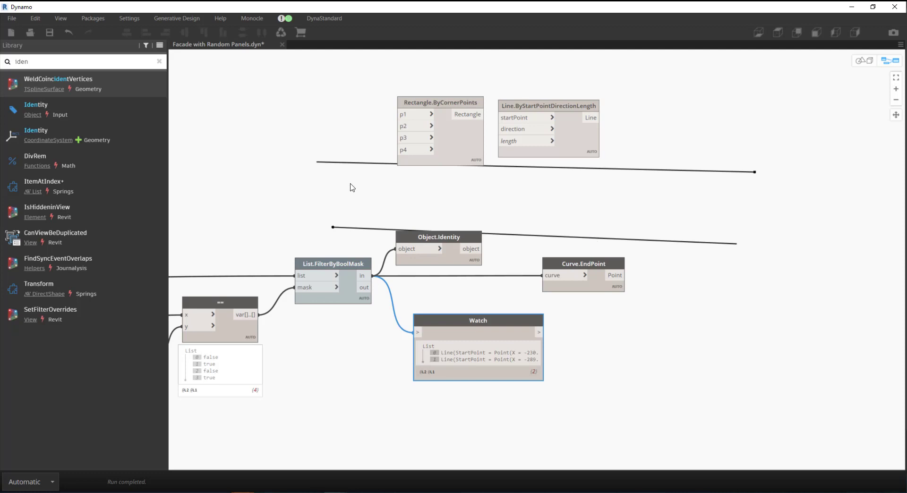
pyautogui.moveTo(457, 239)
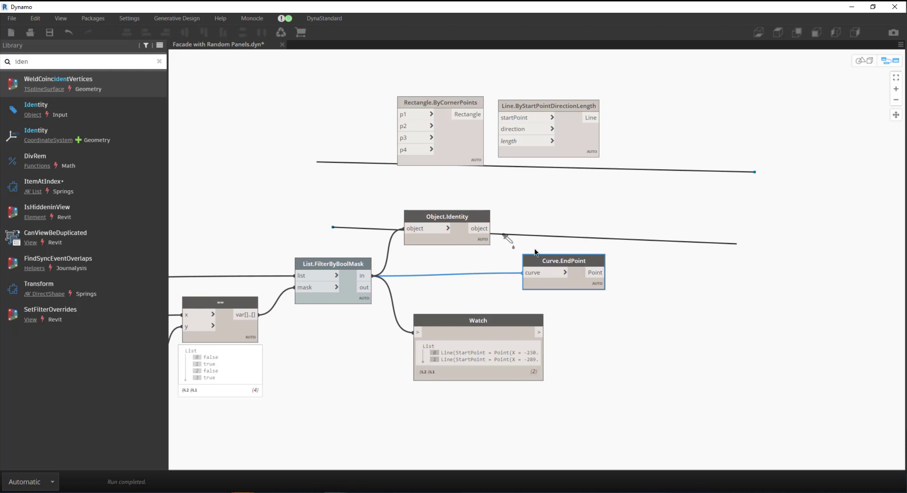
pyautogui.moveTo(695, 188)
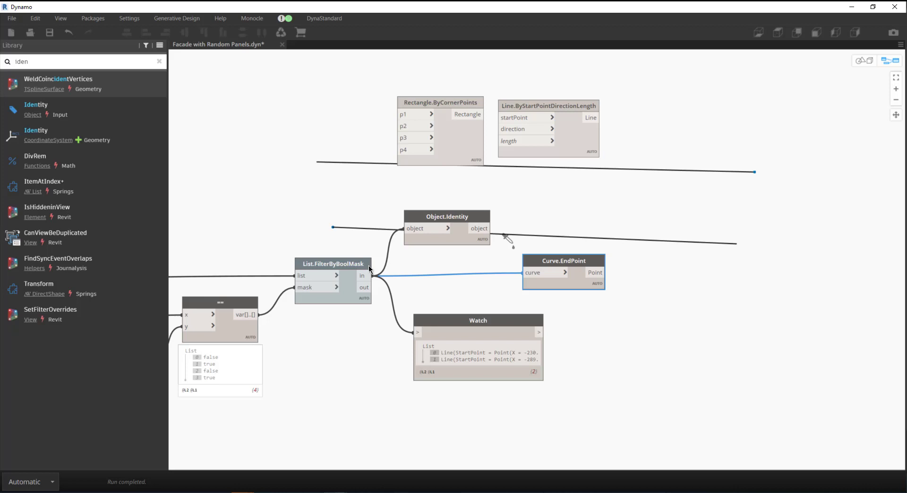
# Step: Toggle List.FilterByBoolMask's background preview on, then dismiss its output data preview
pyautogui.rightClick(332, 263)
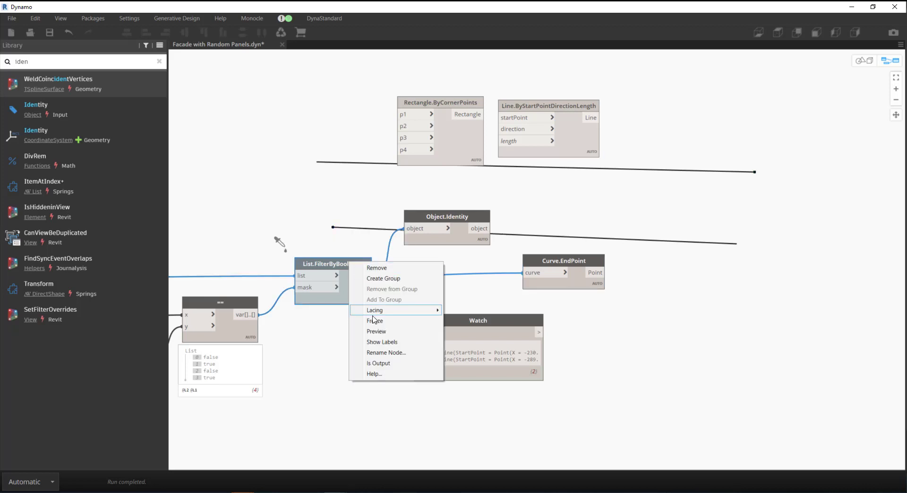
pyautogui.click(359, 250)
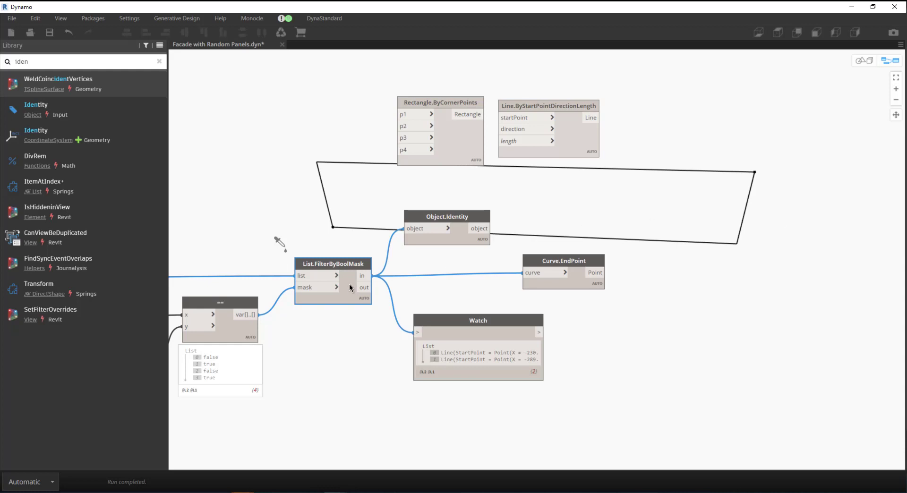
pyautogui.rightClick(332, 275)
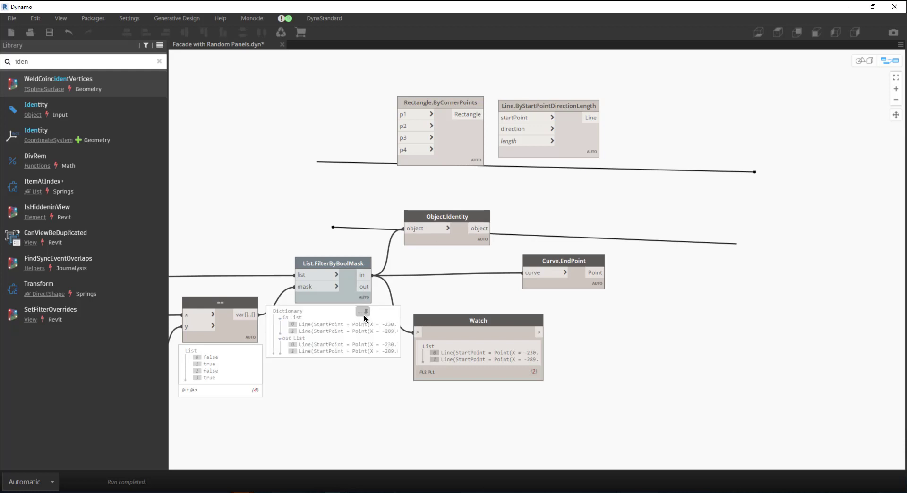
pyautogui.click(332, 277)
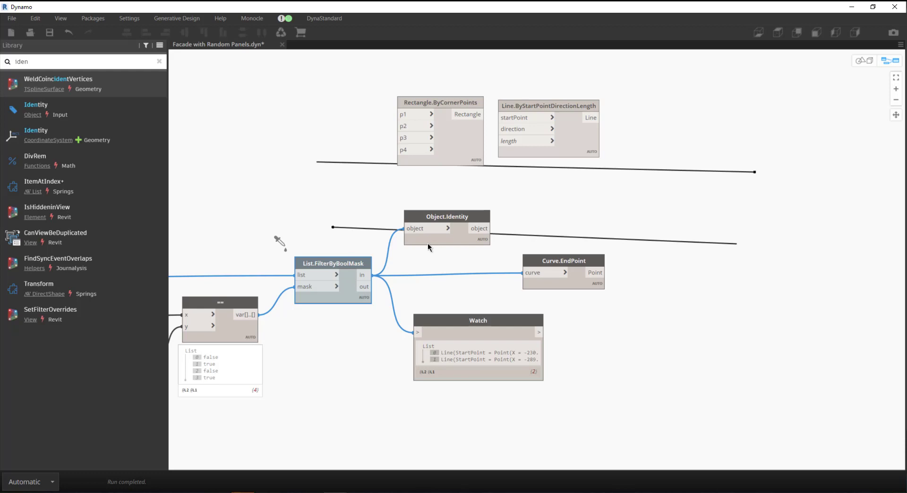
# Step: Drag Object.Identity right and back so it sits above Curve.EndPoint, still fed by List.FilterByBoolMask
pyautogui.click(447, 216)
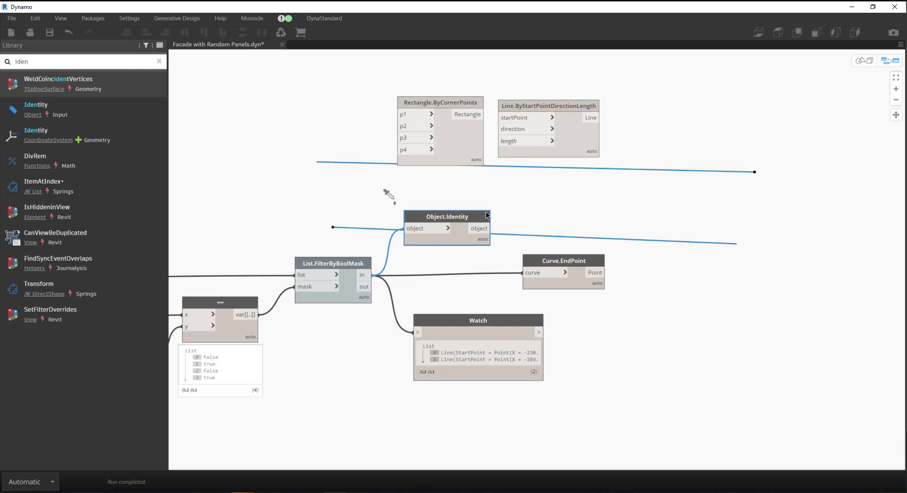
pyautogui.moveTo(447, 217); pyautogui.dragTo(474, 211)
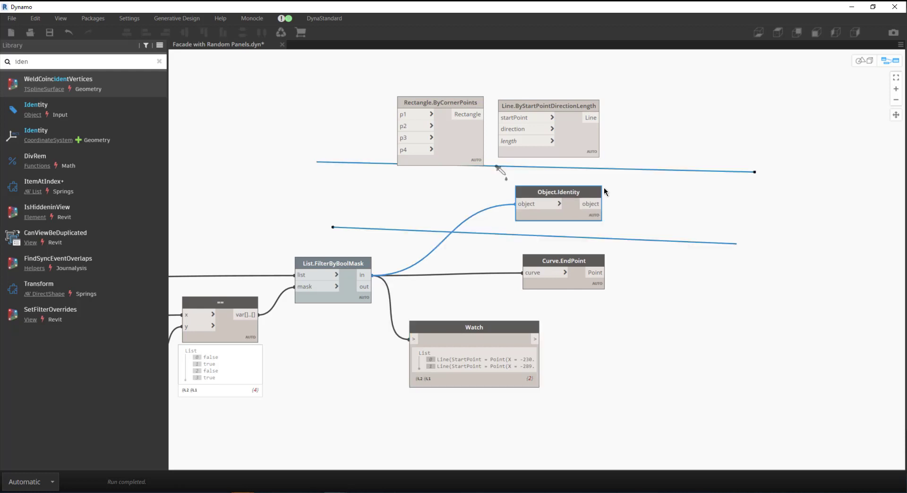
pyautogui.moveTo(558, 192); pyautogui.dragTo(583, 191)
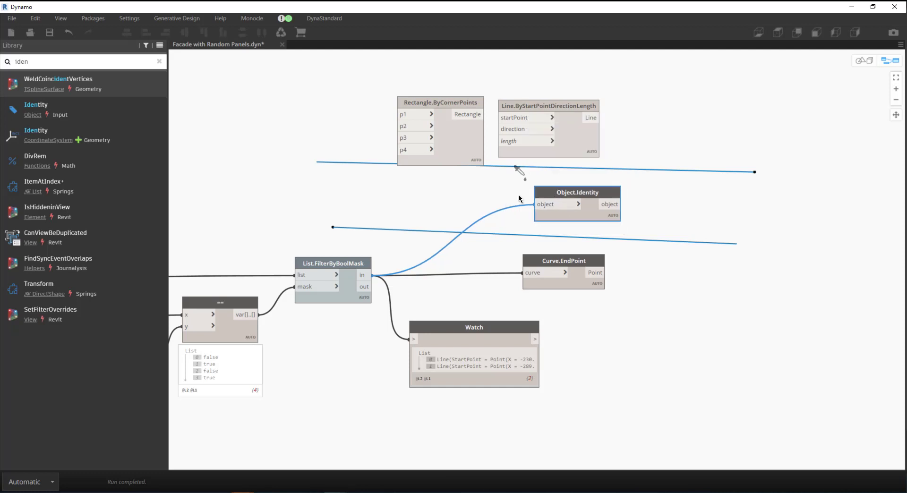
pyautogui.moveTo(576, 192); pyautogui.dragTo(475, 197)
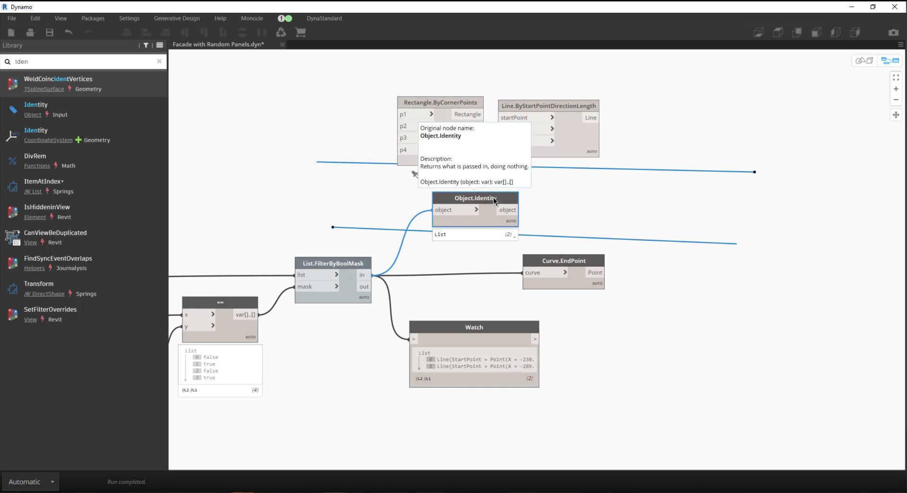
pyautogui.moveTo(629, 189)
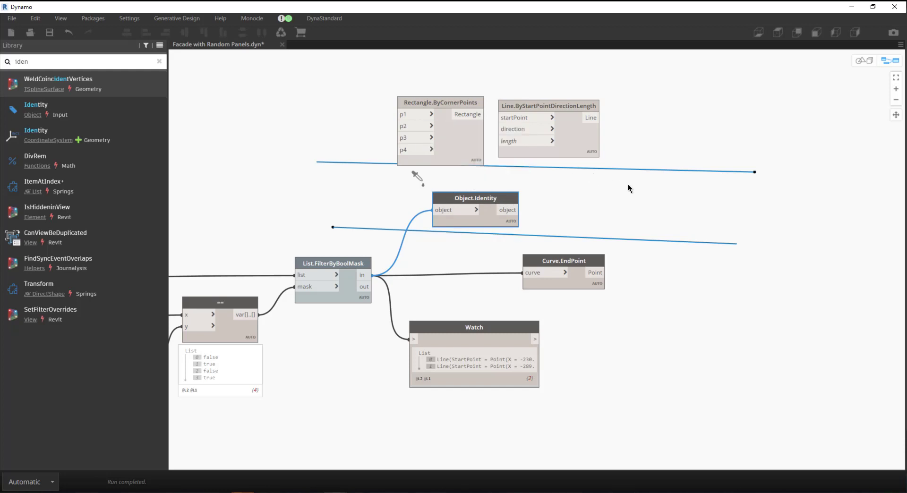